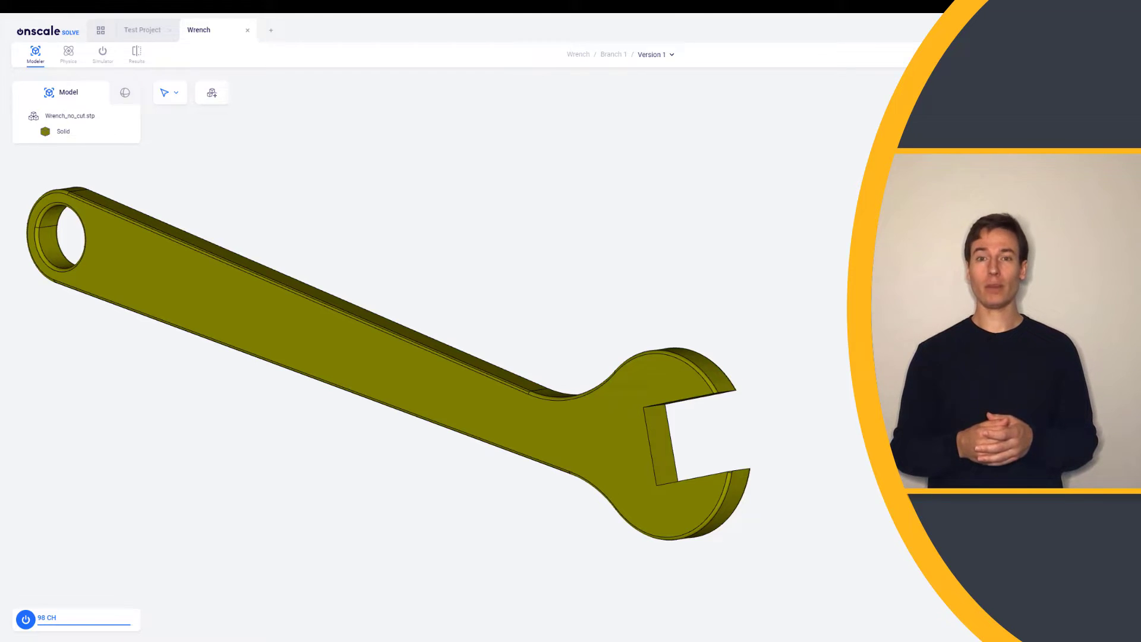
Step: Show the Wrench study's Stress XY results, max 13.25 MPa and min -4.59 MPa
{"action": "left_click", "coordinate": [68, 54]}
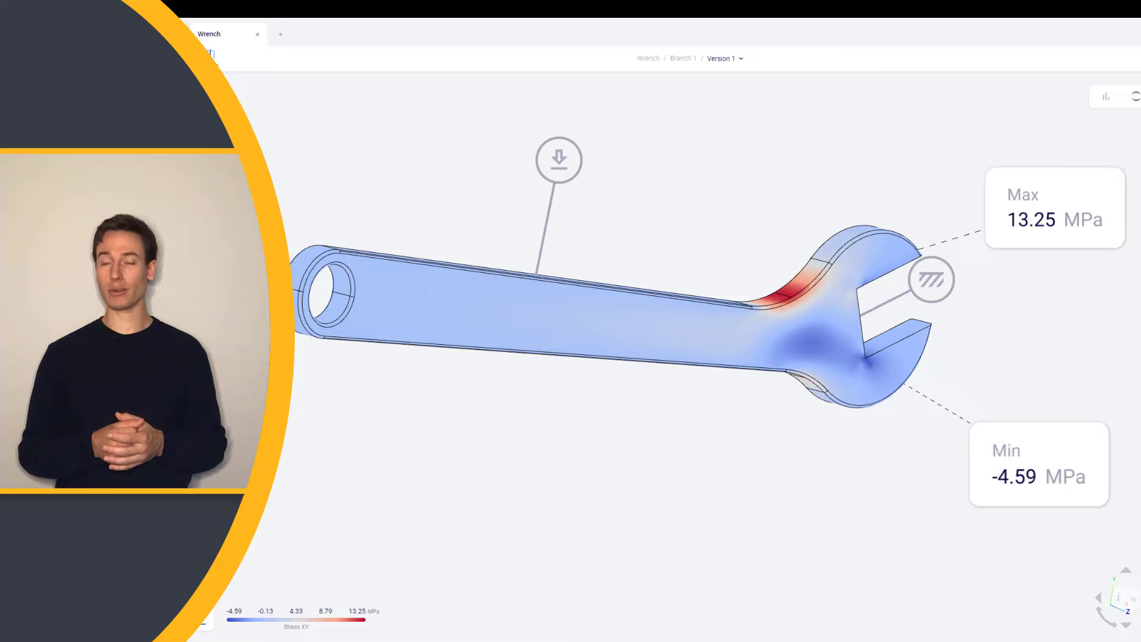
Step: Switch to the 'Wrench with cut' project and view its slotted-handle geometry in the modeler
{"action": "left_click", "coordinate": [343, 34]}
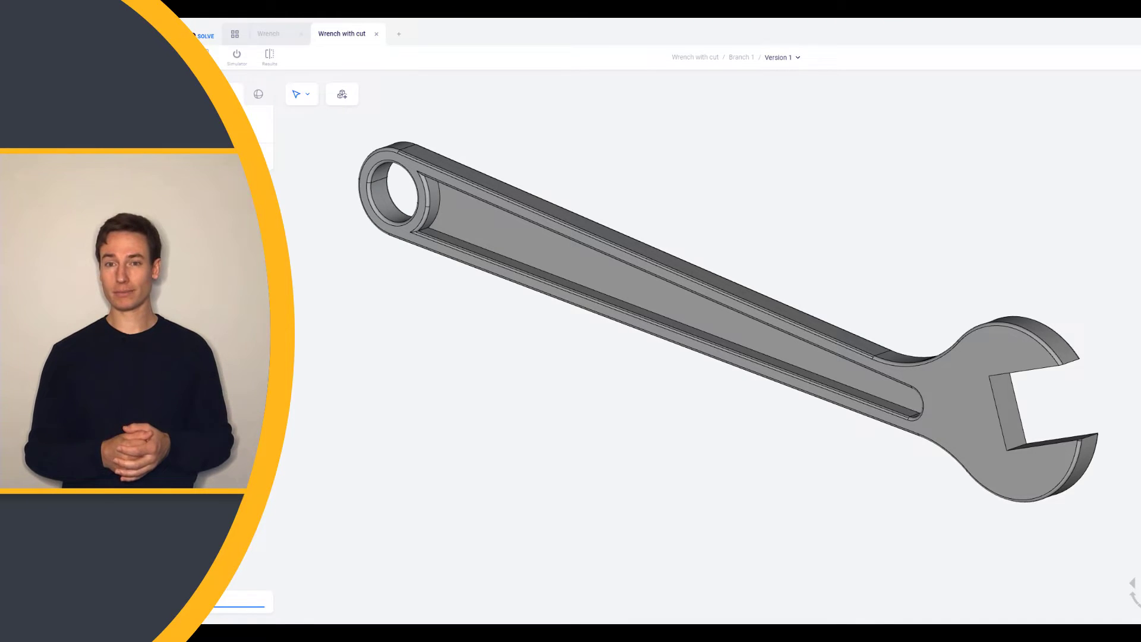
{"action": "left_click", "coordinate": [270, 58]}
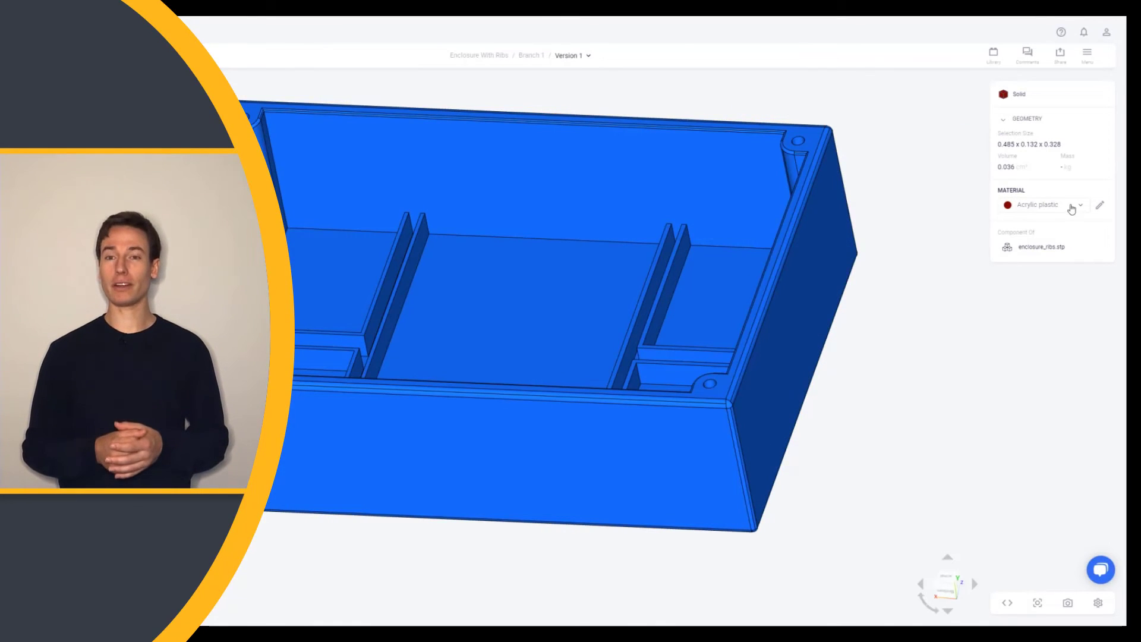
Step: Browse the Global Materials list down to the Polymer group containing Acrylic plastic
{"action": "left_click", "coordinate": [1079, 205]}
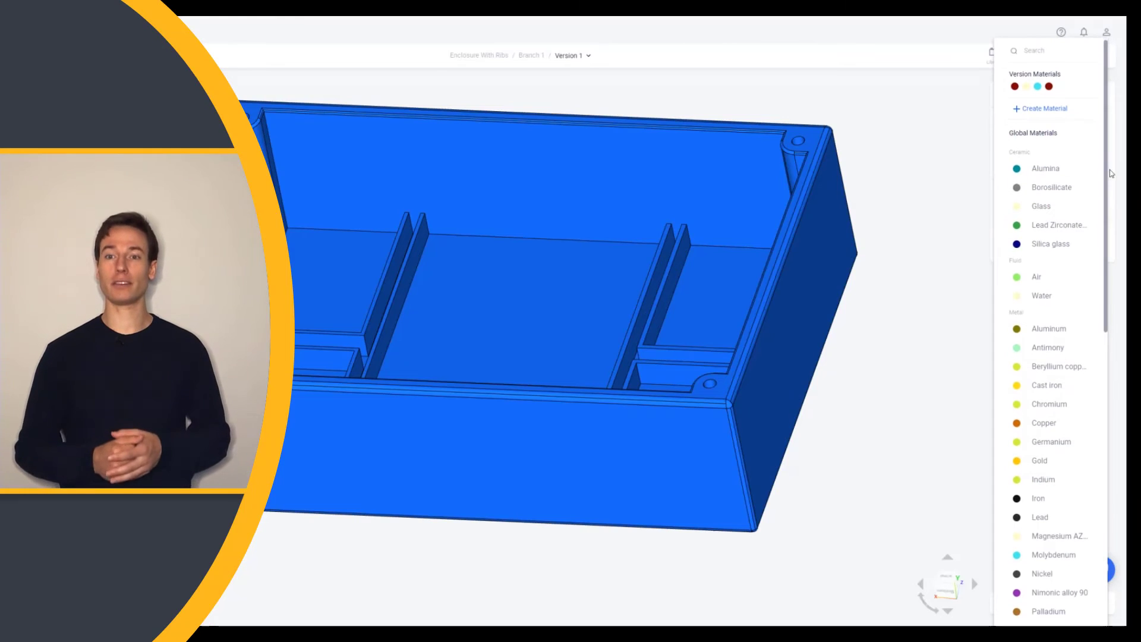
{"action": "scroll", "scroll_direction": "down", "scroll_amount": 3}
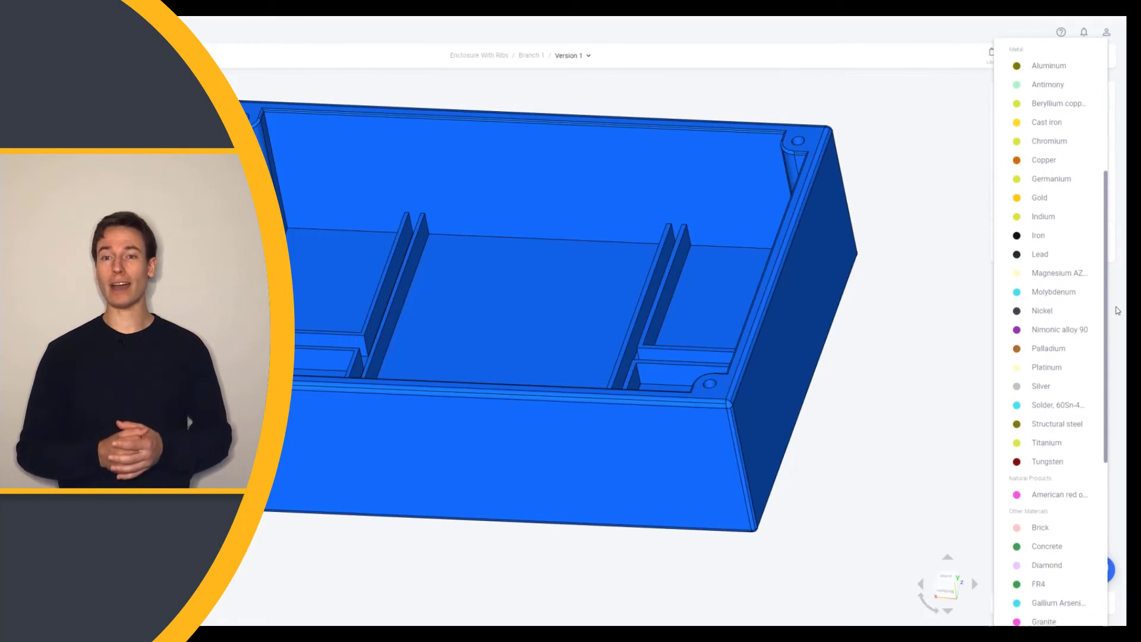
{"action": "scroll", "scroll_direction": "down", "scroll_amount": 3}
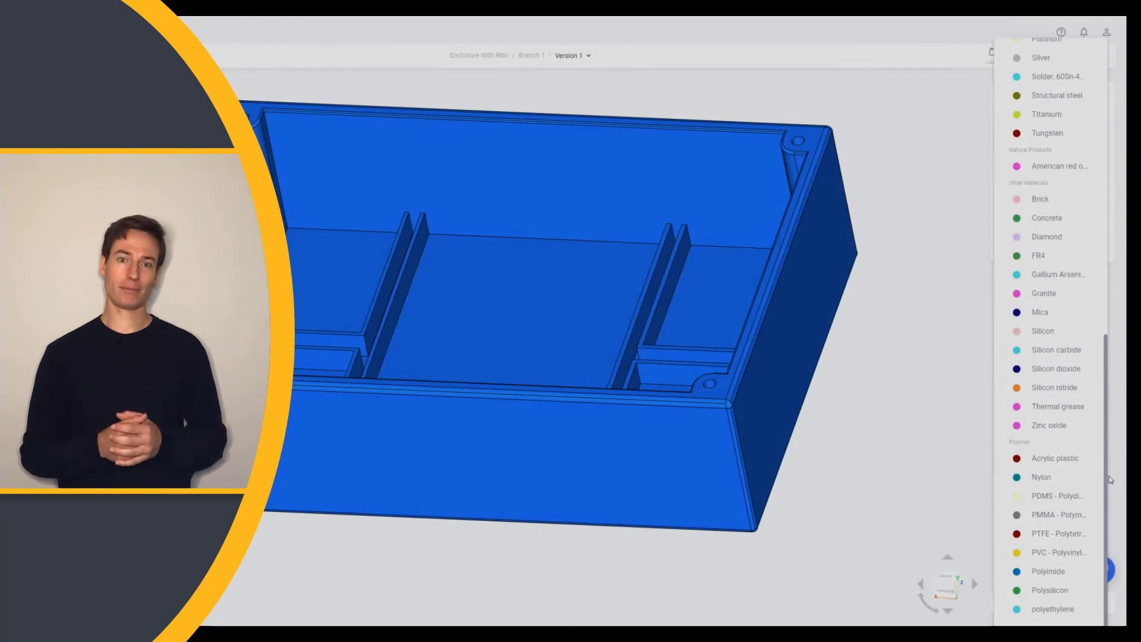